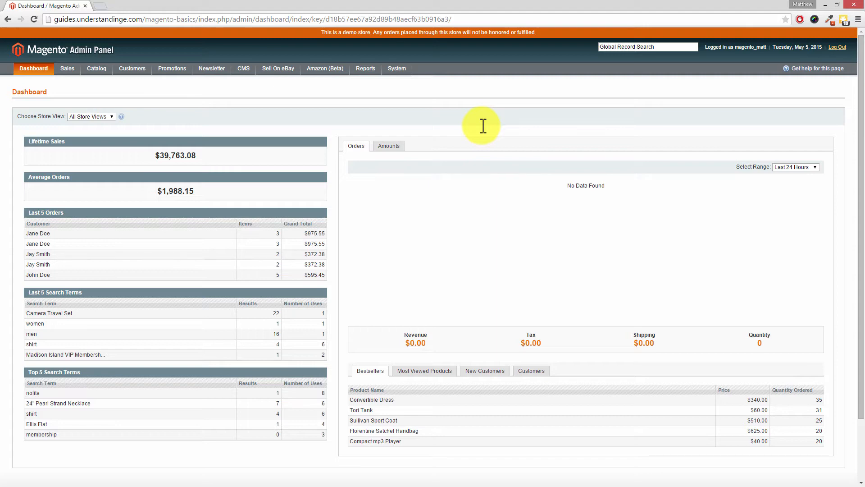
{"action": "mouse_move", "coordinate": [378, 126]}
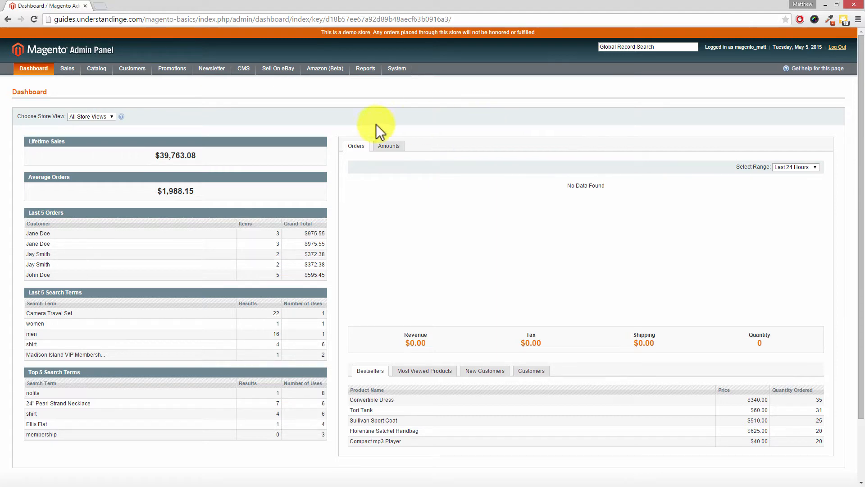
- Filter Catalog > Manage Attributes by the Attribute Label 'cost' so only the Cost attribute shows
{"action": "left_click", "coordinate": [96, 69]}
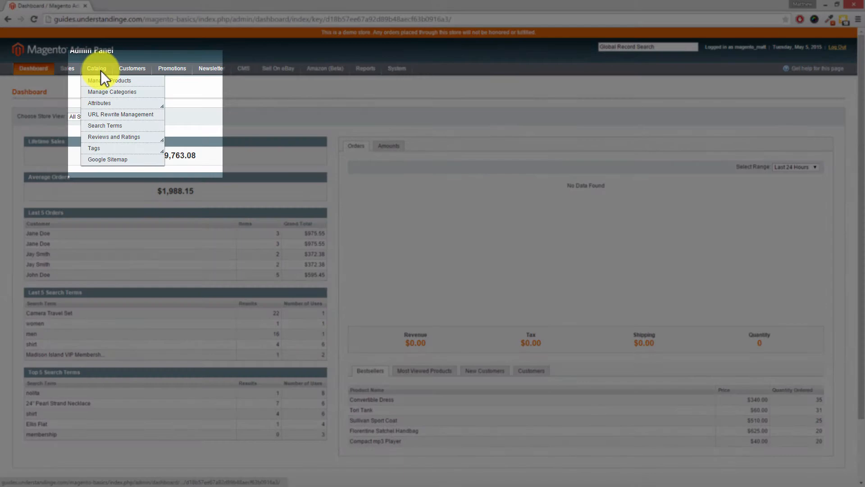
{"action": "mouse_move", "coordinate": [99, 103]}
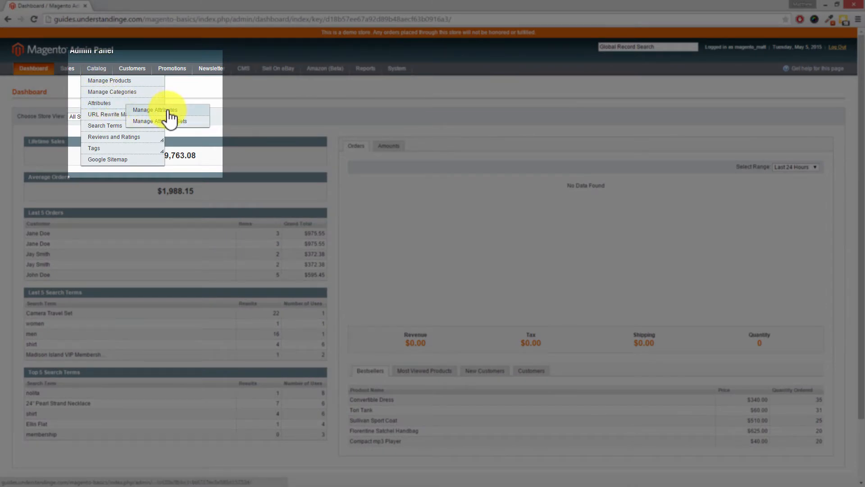
{"action": "left_click", "coordinate": [155, 109]}
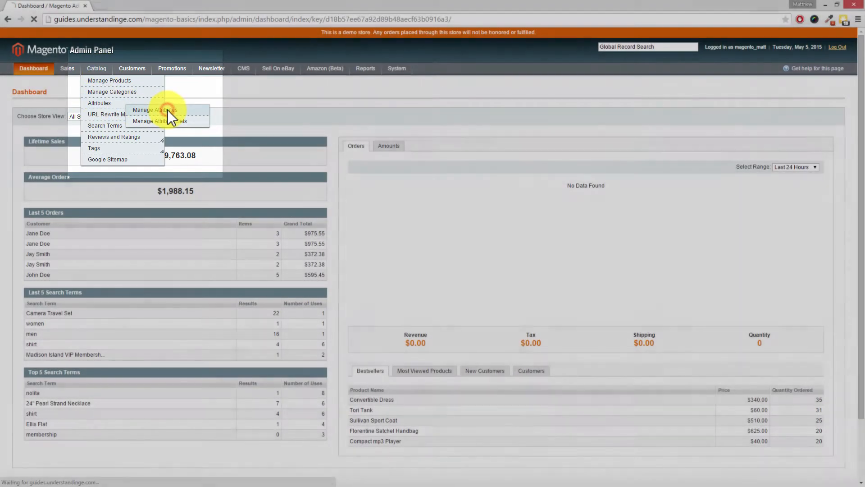
{"action": "left_click", "coordinate": [154, 109]}
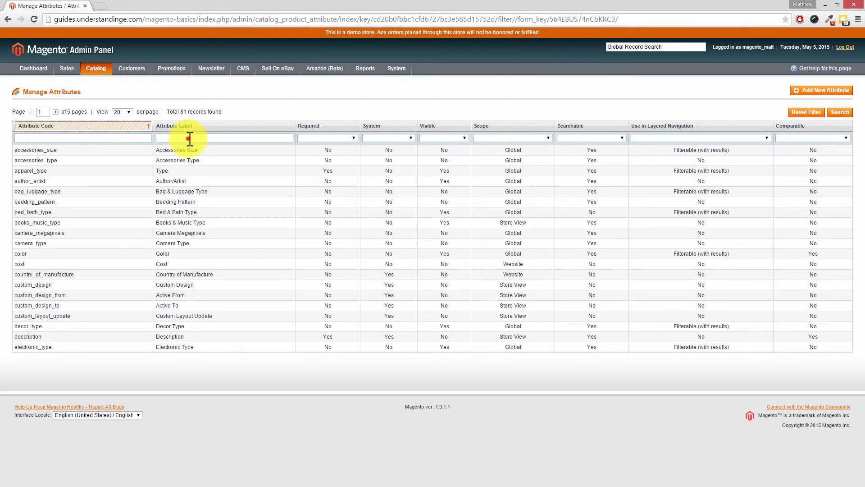
{"action": "mouse_move", "coordinate": [182, 137]}
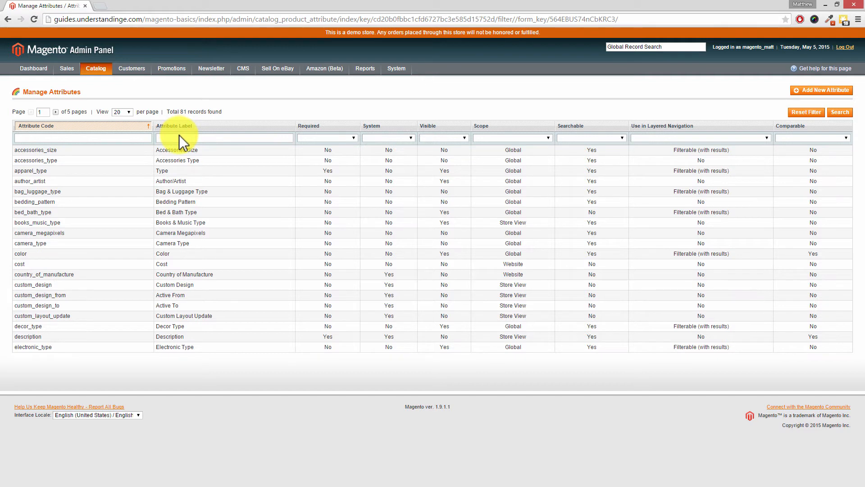
{"action": "type", "text": "cost"}
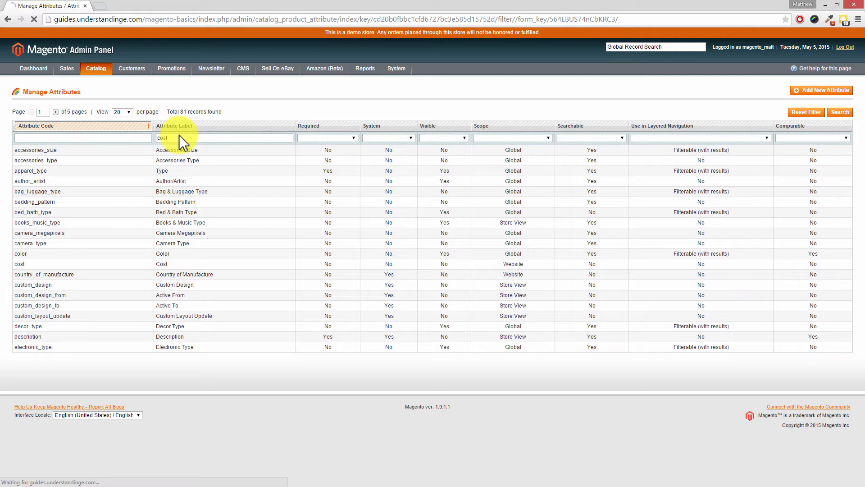
{"action": "left_click", "coordinate": [839, 112]}
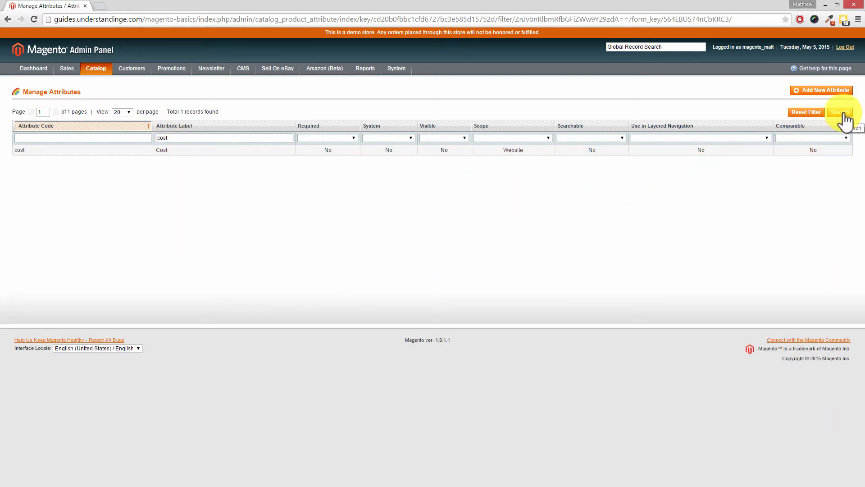
{"action": "mouse_move", "coordinate": [815, 120]}
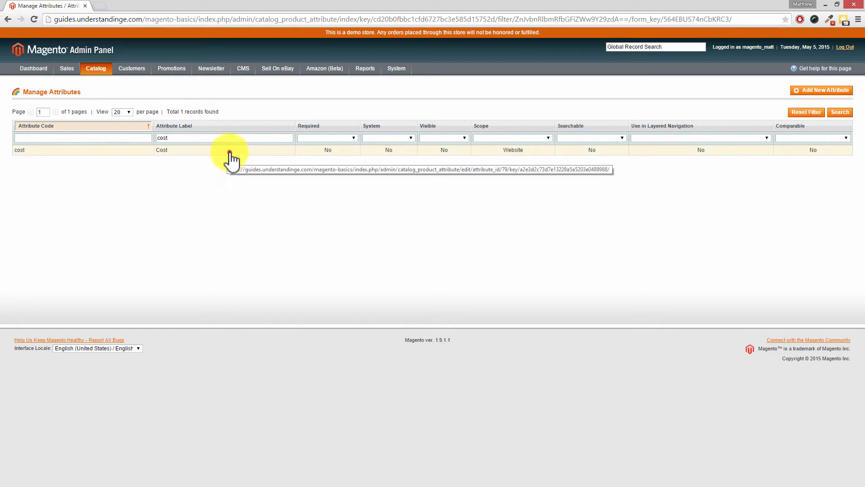
- Open the Cost attribute's edit page and review its Apply To product-type selection
{"action": "left_click", "coordinate": [161, 150]}
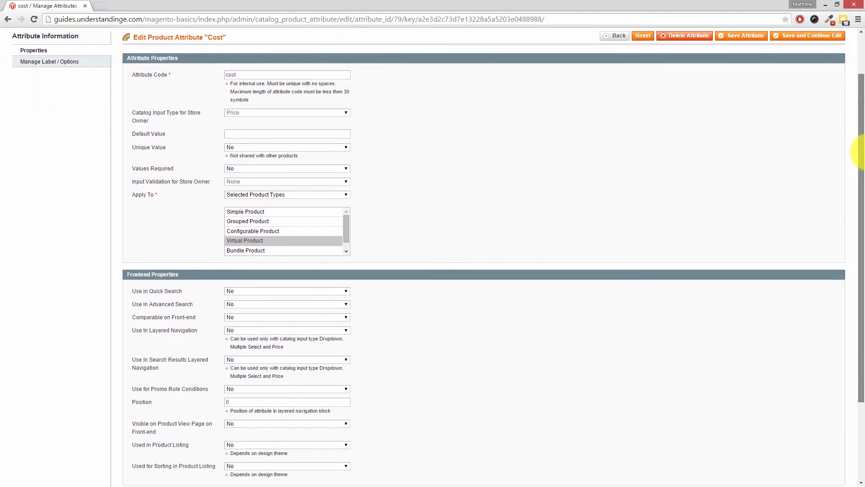
{"action": "scroll", "scroll_direction": "down", "scroll_amount": 3}
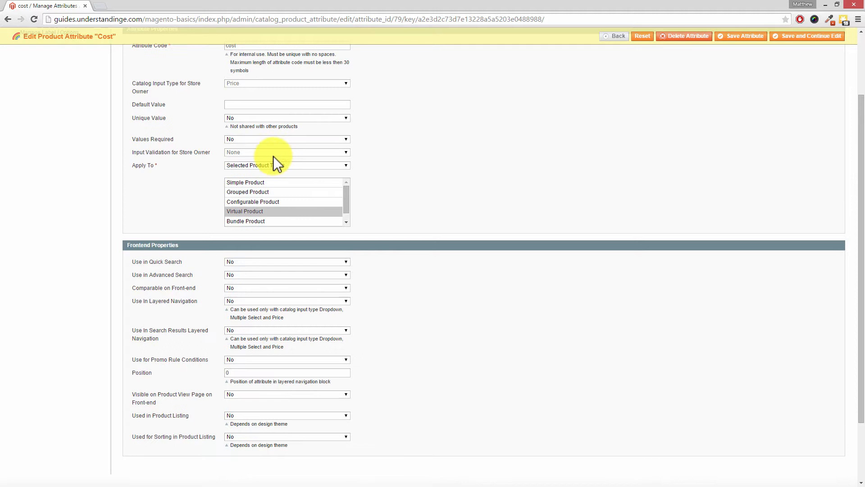
{"action": "mouse_move", "coordinate": [166, 171]}
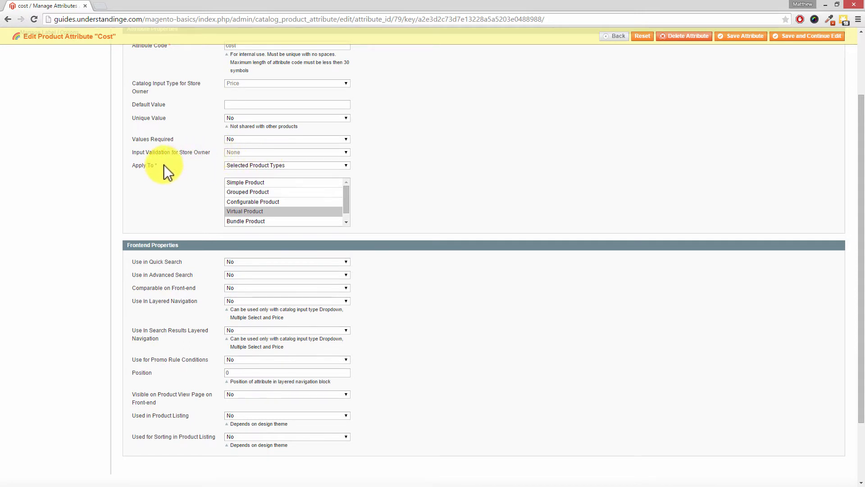
{"action": "mouse_move", "coordinate": [161, 174]}
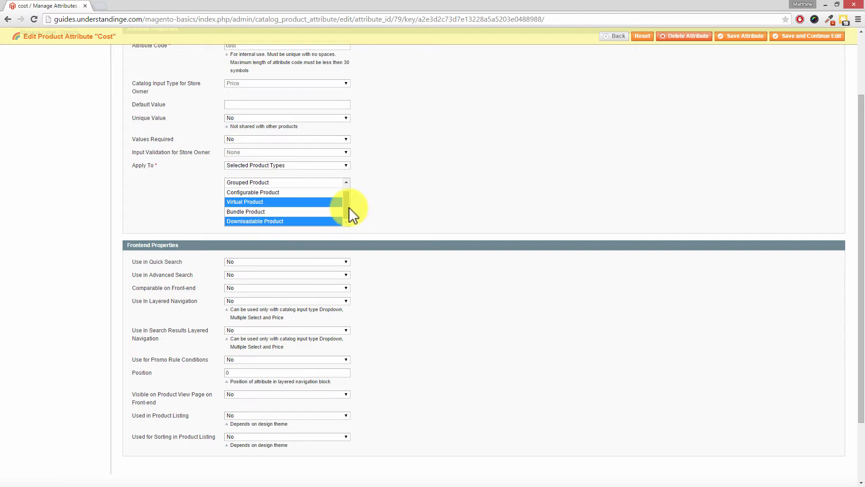
{"action": "scroll", "scroll_direction": "up", "scroll_amount": 3}
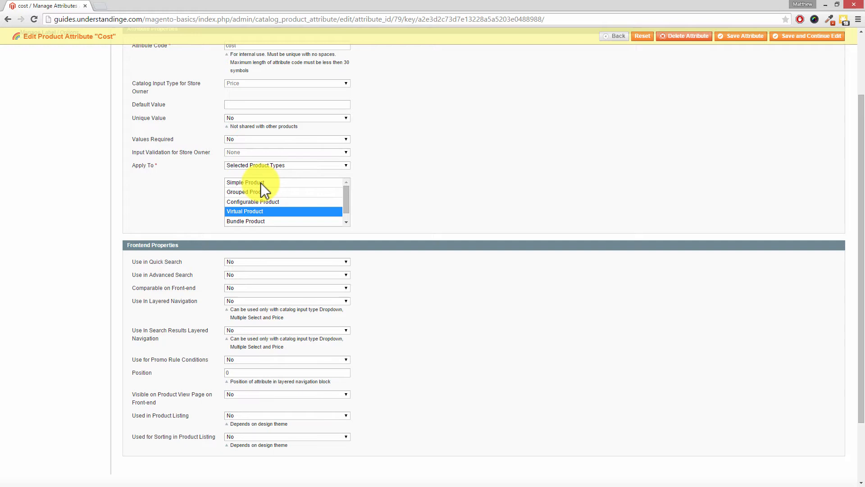
{"action": "mouse_move", "coordinate": [268, 207]}
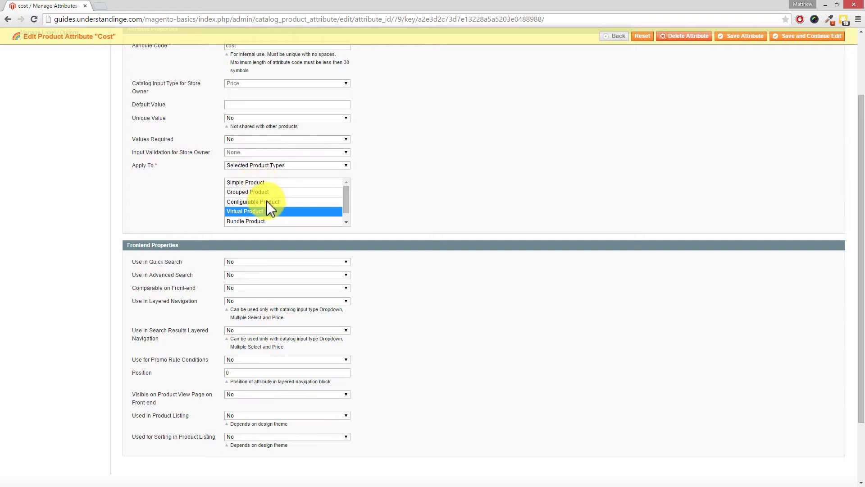
{"action": "mouse_move", "coordinate": [259, 228]}
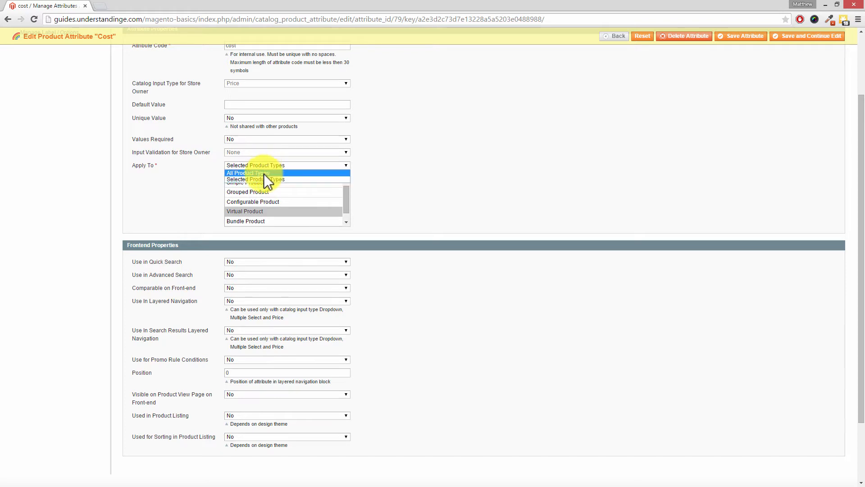
- Set Cost to apply to All Product Types and save the attribute
{"action": "left_click", "coordinate": [247, 173]}
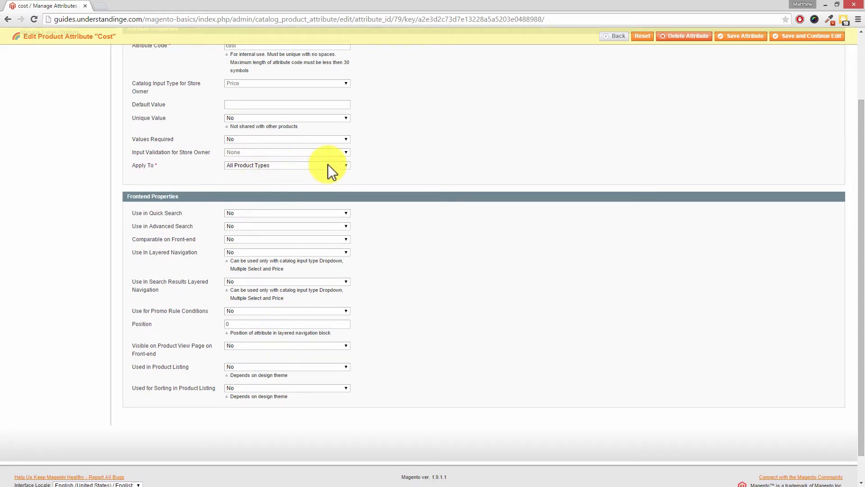
{"action": "left_click", "coordinate": [741, 36]}
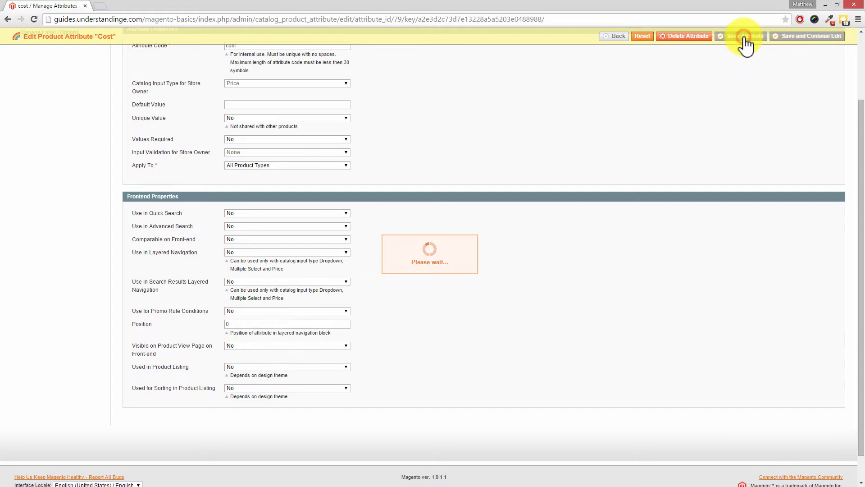
{"action": "left_click", "coordinate": [739, 36]}
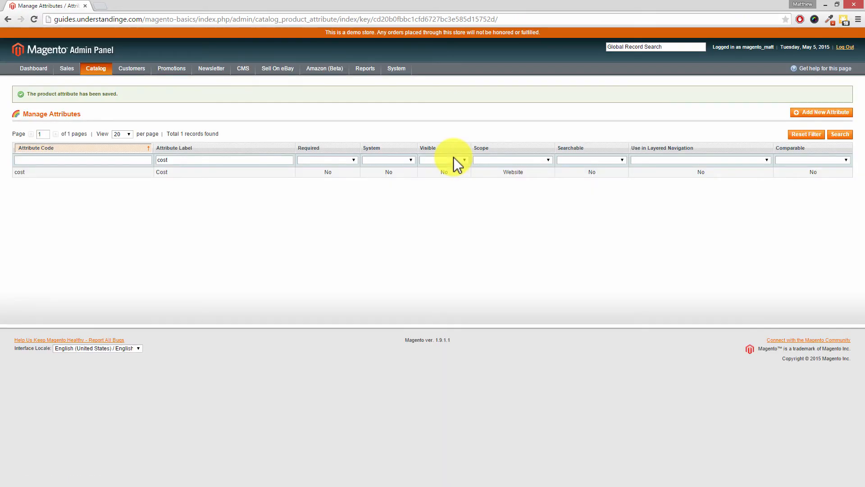
{"action": "mouse_move", "coordinate": [365, 122]}
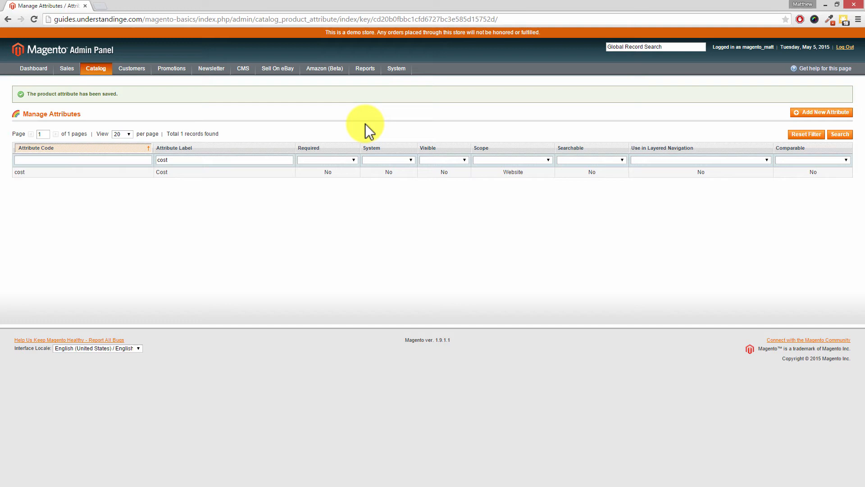
{"action": "mouse_move", "coordinate": [325, 116]}
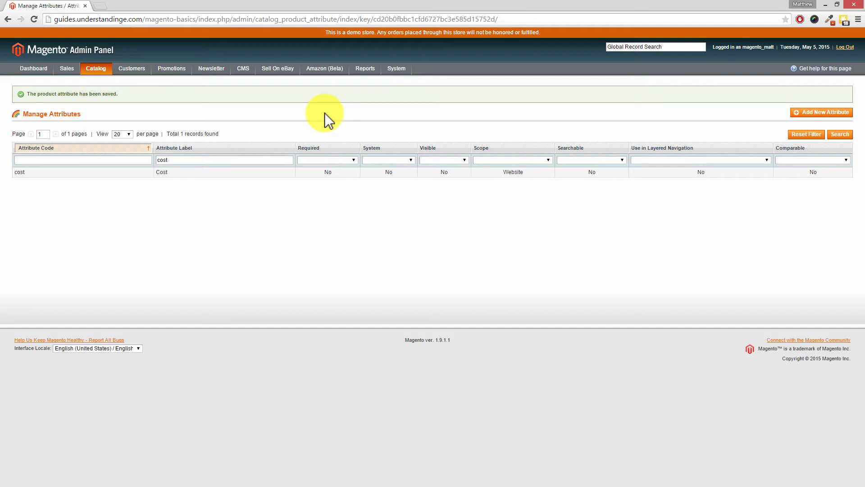
{"action": "mouse_move", "coordinate": [299, 114]}
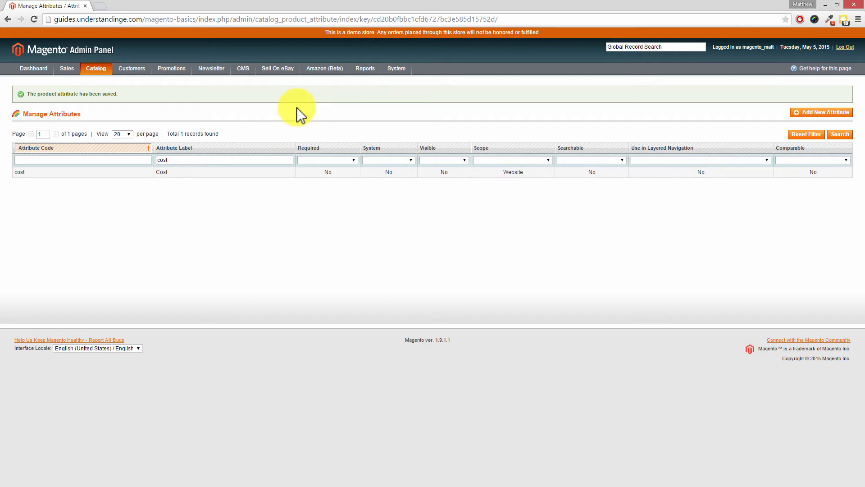
{"action": "mouse_move", "coordinate": [281, 118]}
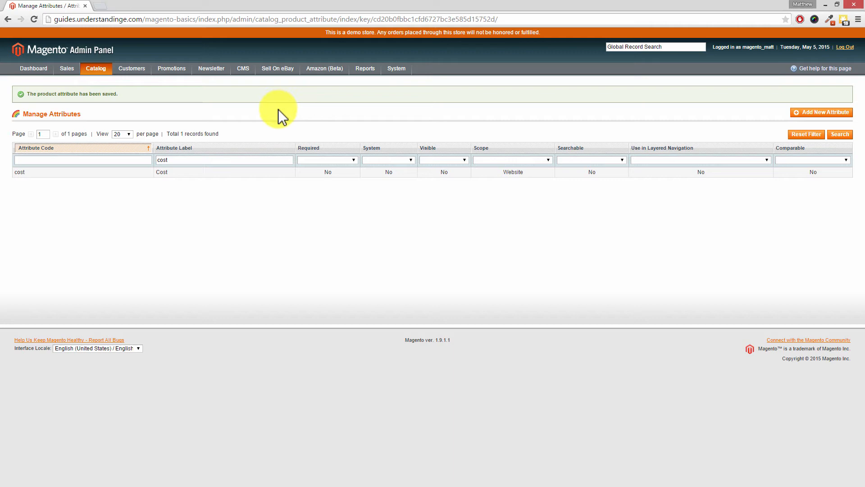
{"action": "left_click", "coordinate": [96, 67]}
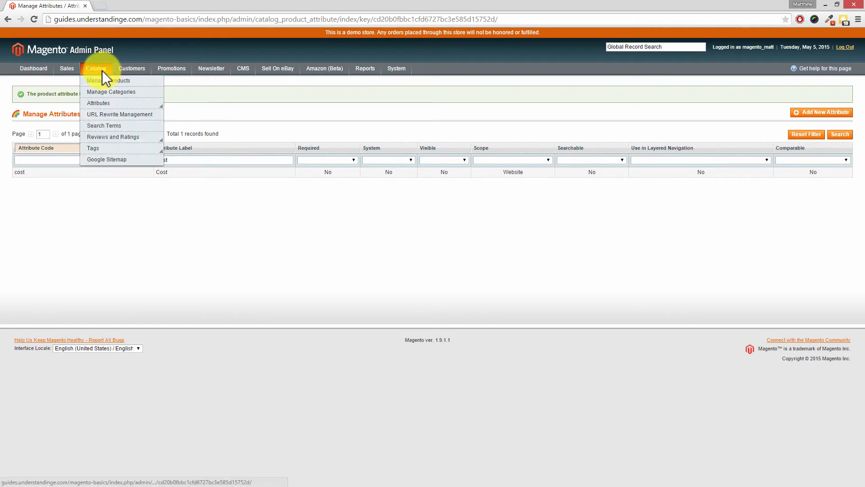
- Open My Configurable Product-Black-10 from Manage Products and show its Prices section with the Cost field
{"action": "left_click", "coordinate": [109, 80]}
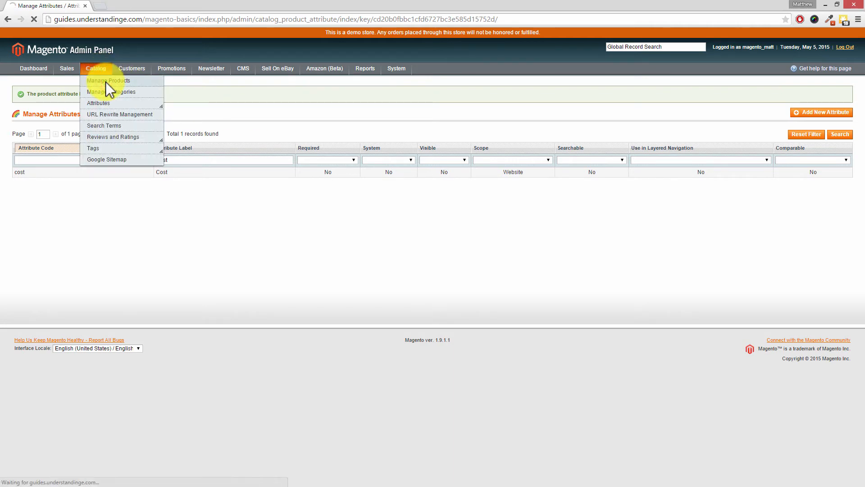
{"action": "left_click", "coordinate": [108, 81]}
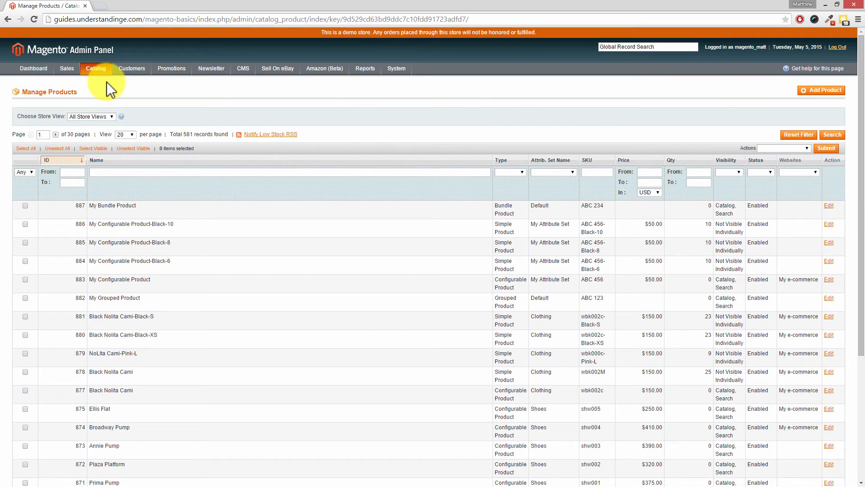
{"action": "mouse_move", "coordinate": [140, 237]}
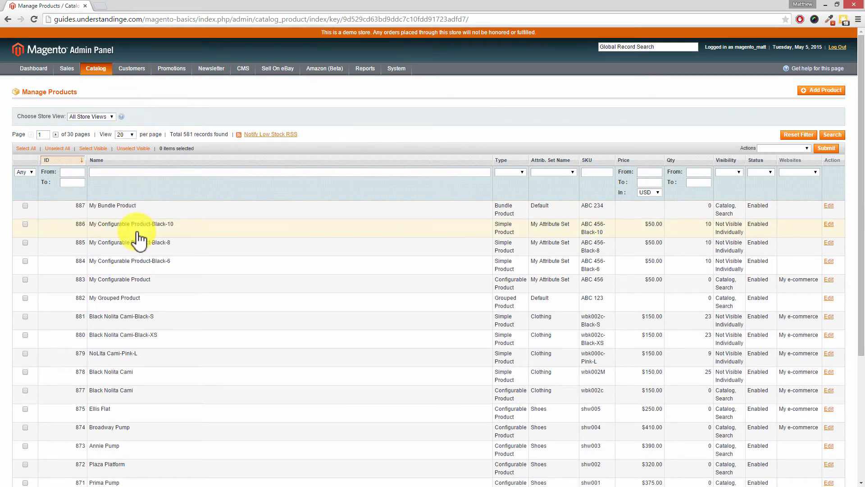
{"action": "left_click", "coordinate": [131, 224]}
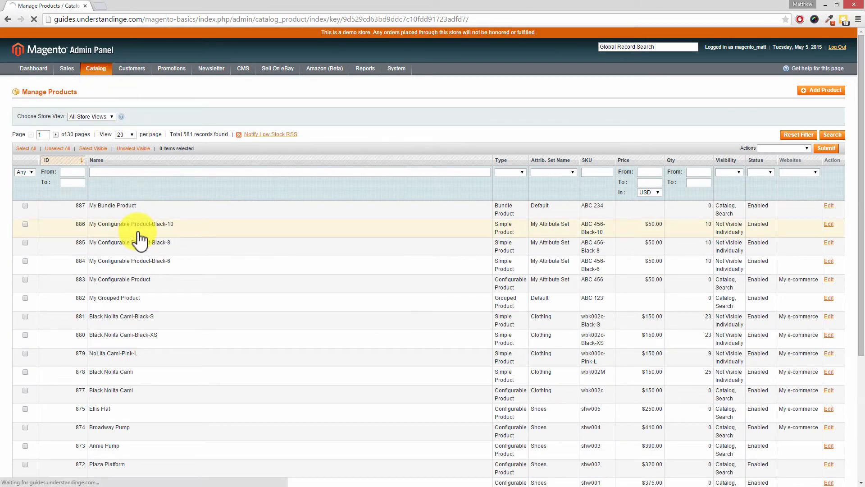
{"action": "left_click", "coordinate": [829, 224]}
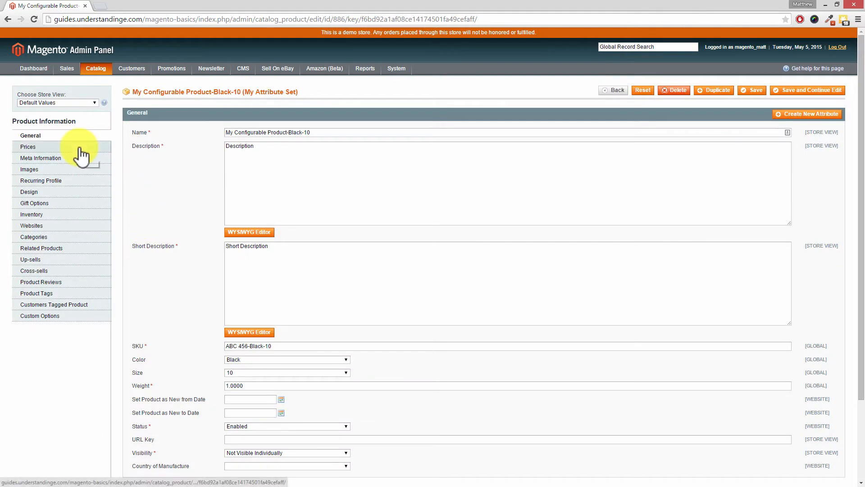
{"action": "left_click", "coordinate": [28, 146]}
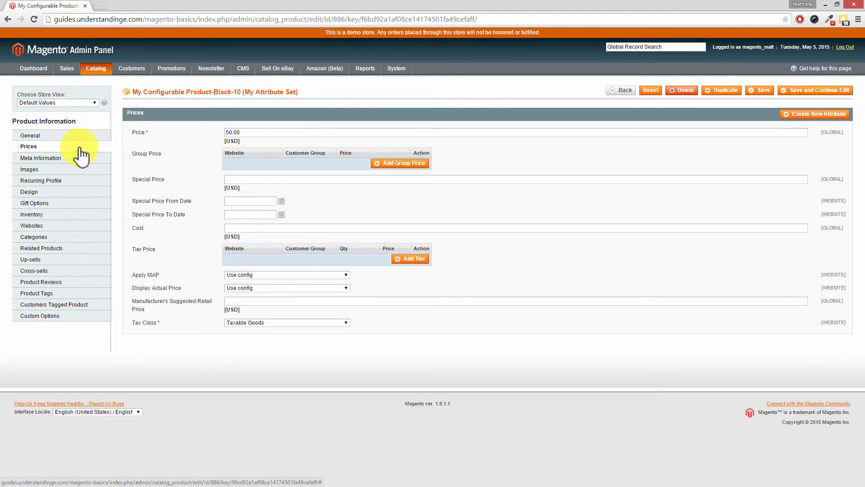
{"action": "mouse_move", "coordinate": [231, 237]}
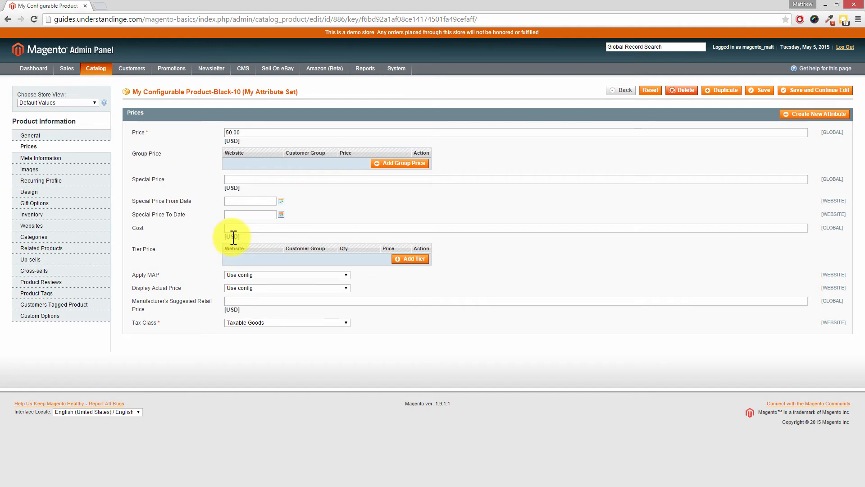
{"action": "mouse_move", "coordinate": [238, 235]}
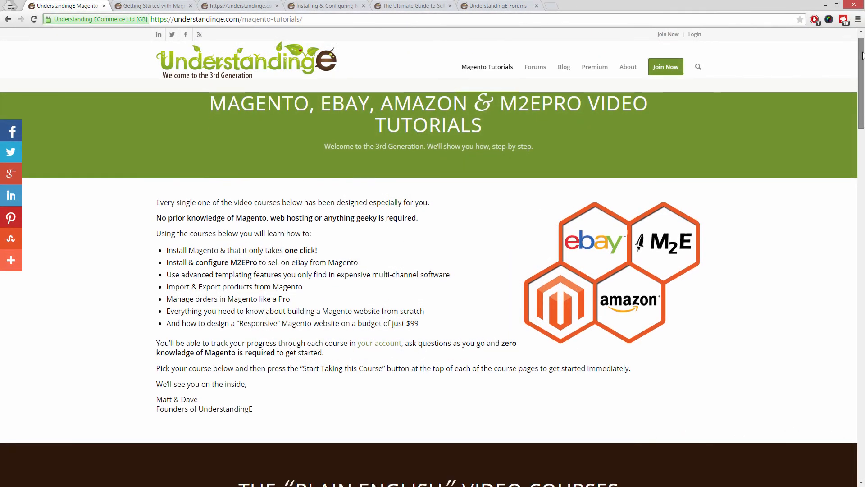
- Browse the Magento tutorials page, then the Getting Started and responsive Magento website course pages
{"action": "scroll", "scroll_direction": "down", "scroll_amount": 3}
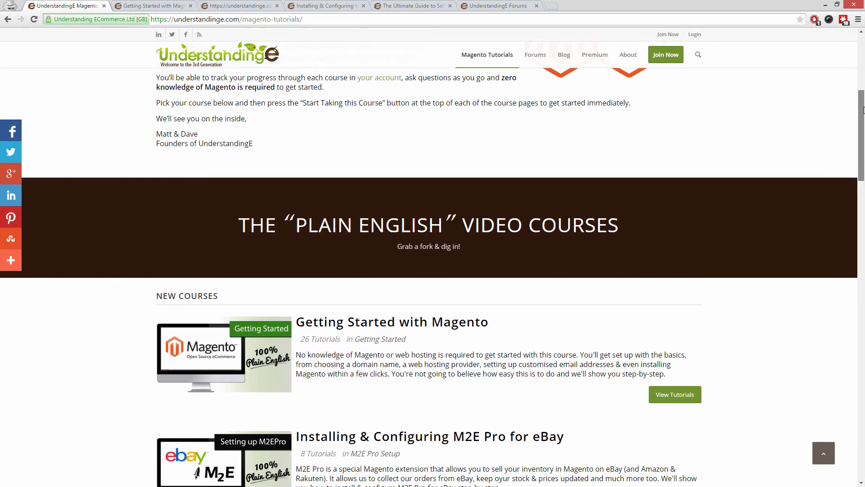
{"action": "scroll", "scroll_direction": "down", "scroll_amount": 3}
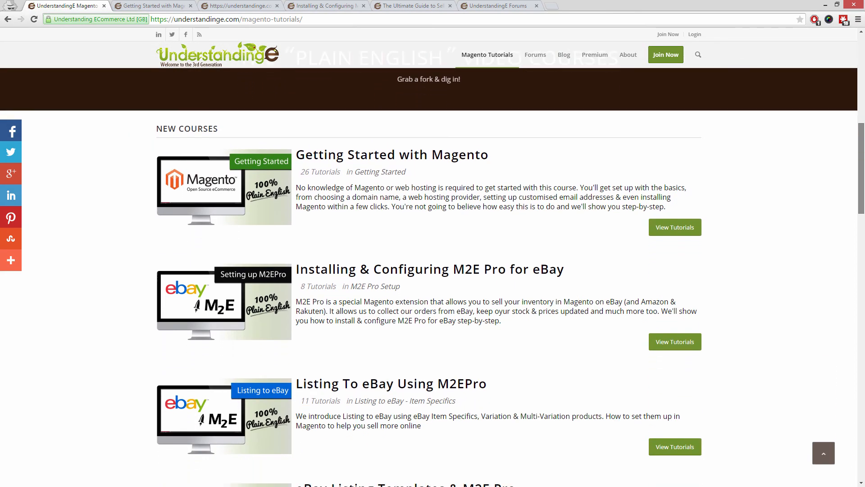
{"action": "scroll", "scroll_direction": "down", "scroll_amount": 3}
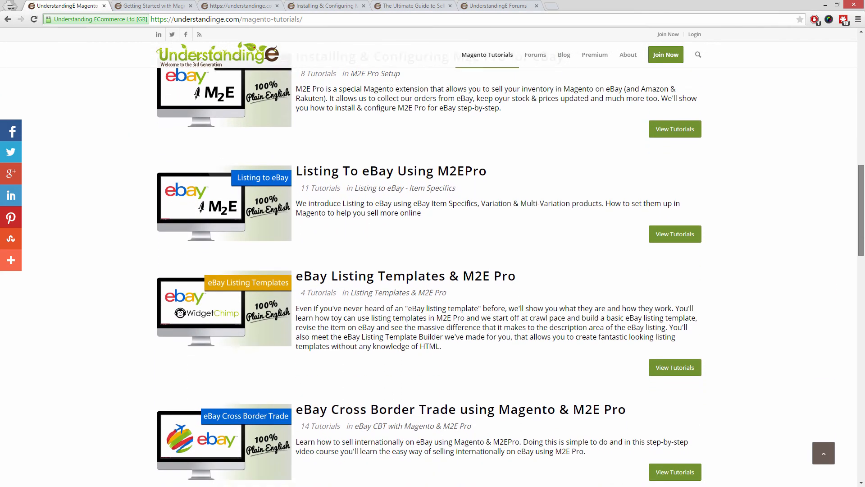
{"action": "left_click", "coordinate": [153, 5]}
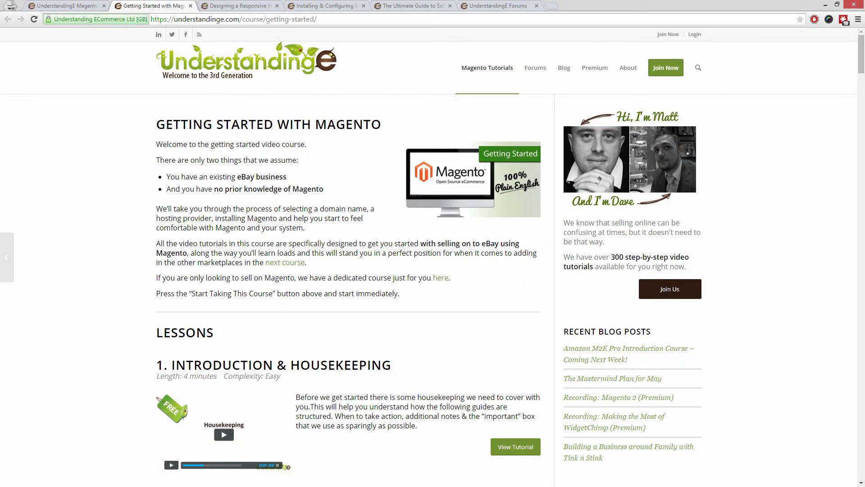
{"action": "left_click", "coordinate": [240, 6]}
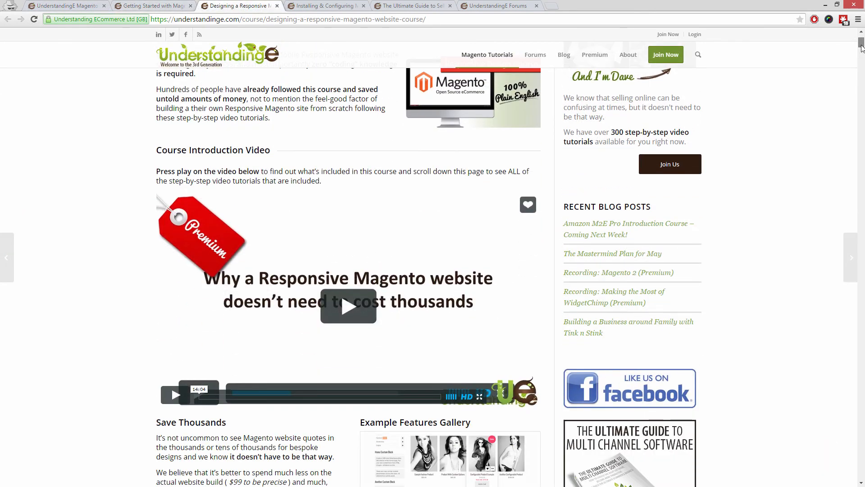
- Move on through the M2E Pro installation course to The Ultimate Guide to Selling on Amazon page
{"action": "scroll", "scroll_direction": "down", "scroll_amount": 3}
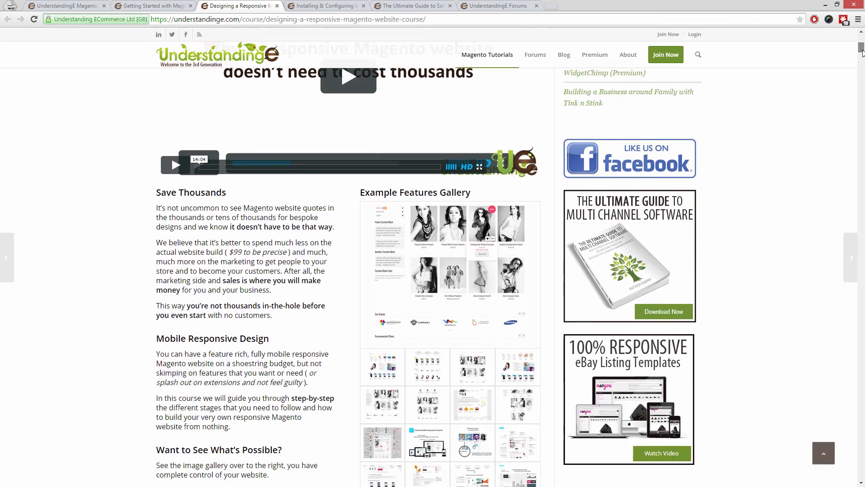
{"action": "scroll", "scroll_direction": "down", "scroll_amount": 3}
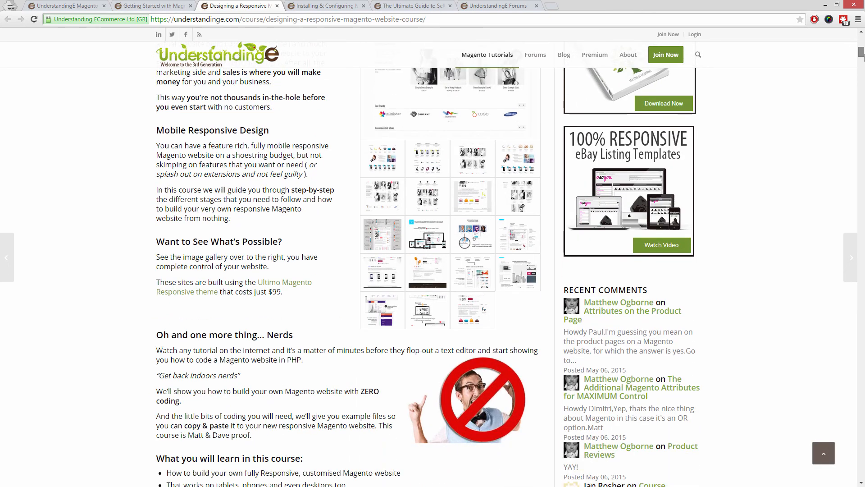
{"action": "scroll", "scroll_direction": "down", "scroll_amount": 3}
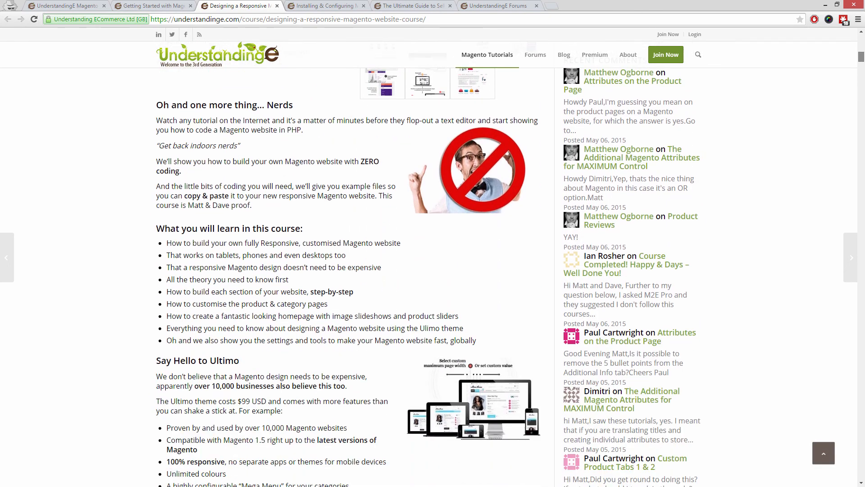
{"action": "left_click", "coordinate": [326, 6]}
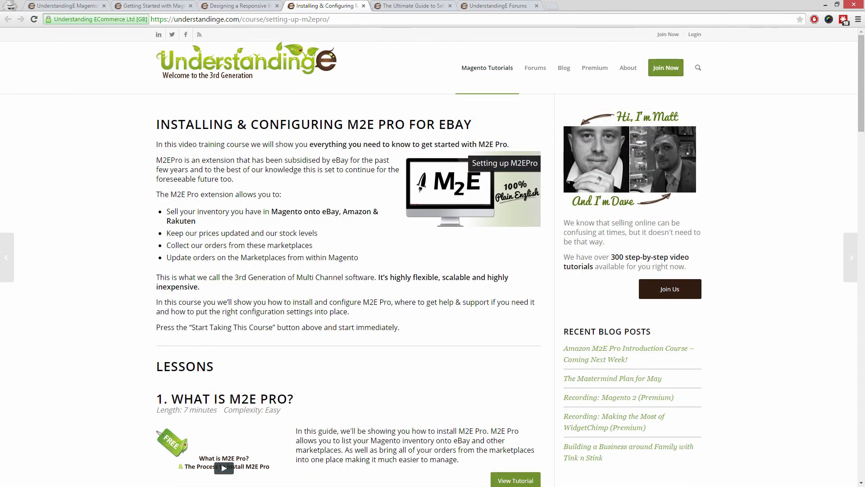
{"action": "left_click", "coordinate": [412, 5]}
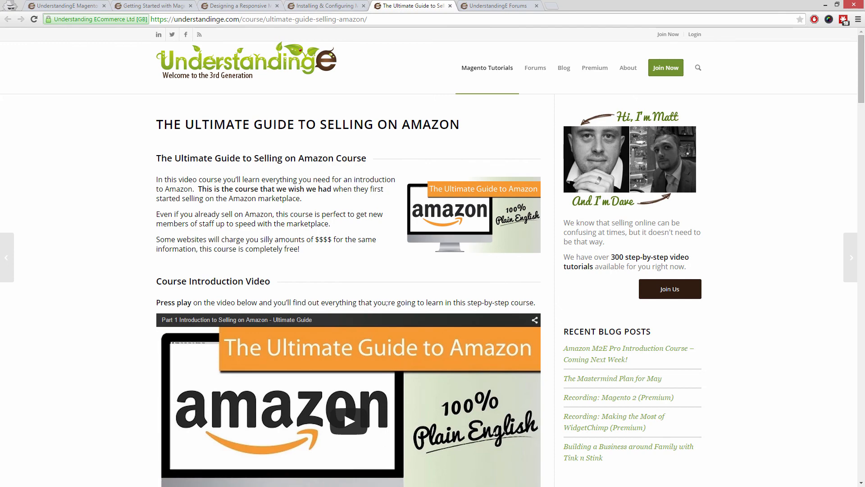